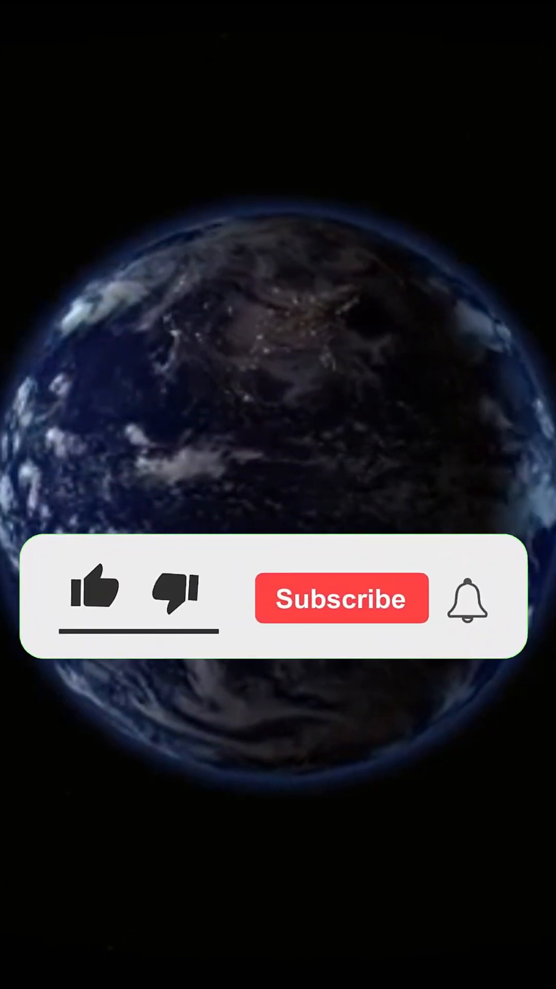
click(94, 598)
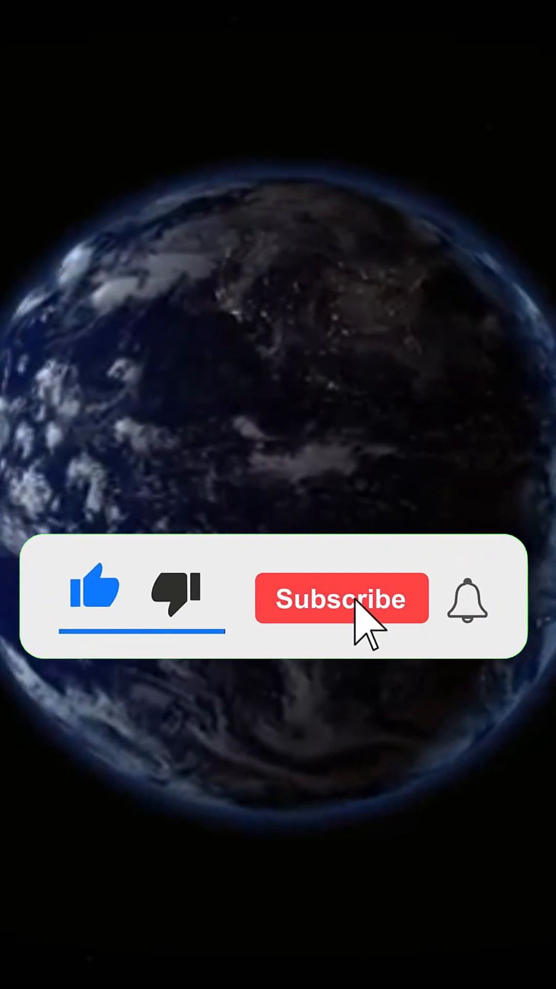